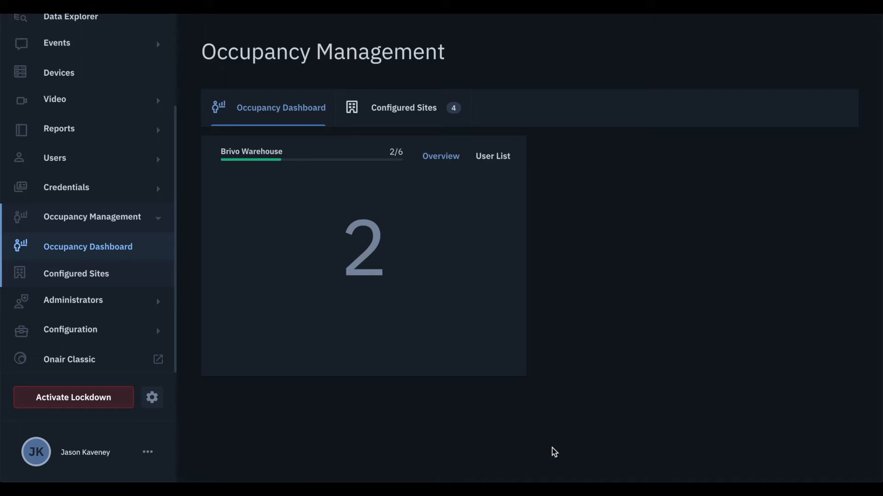
mouse_move(466, 262)
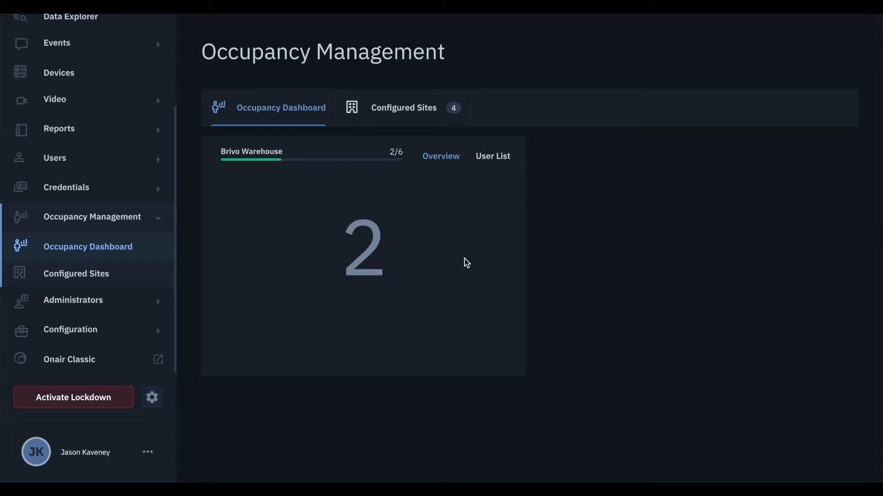
Step: View the Configured Sites list and start configuring occupancy for Brivo HQ
click(403, 107)
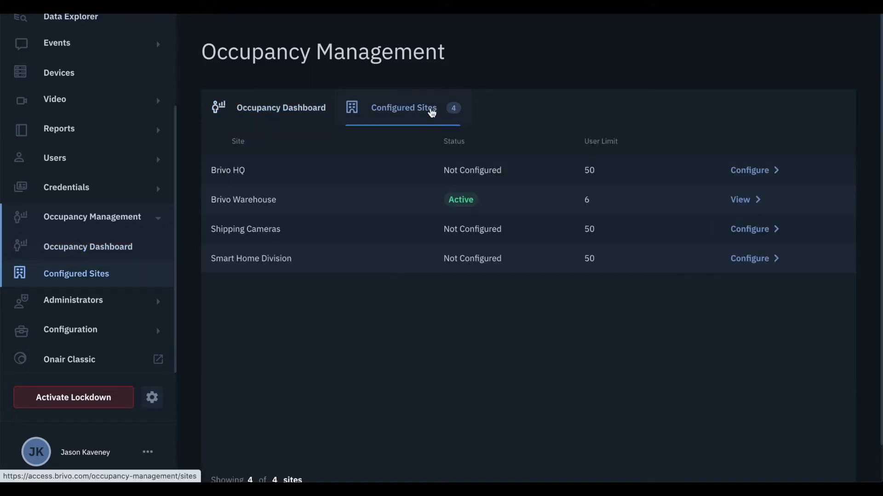
mouse_move(465, 312)
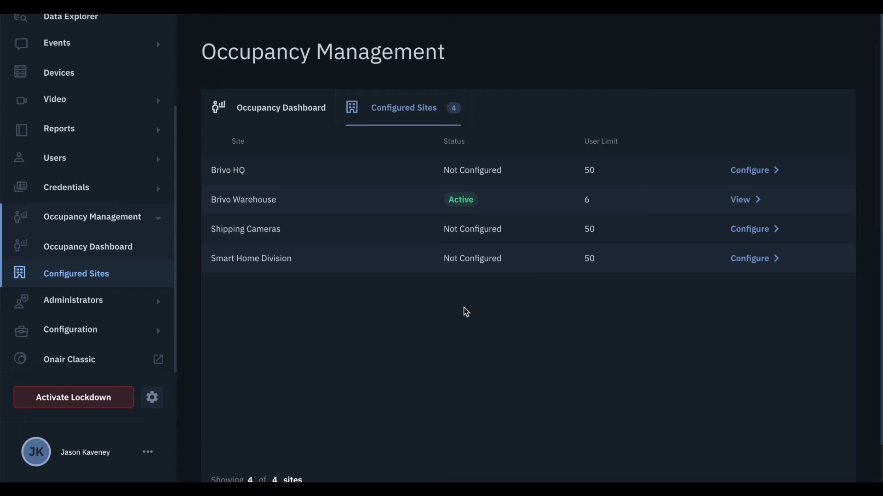
mouse_move(723, 194)
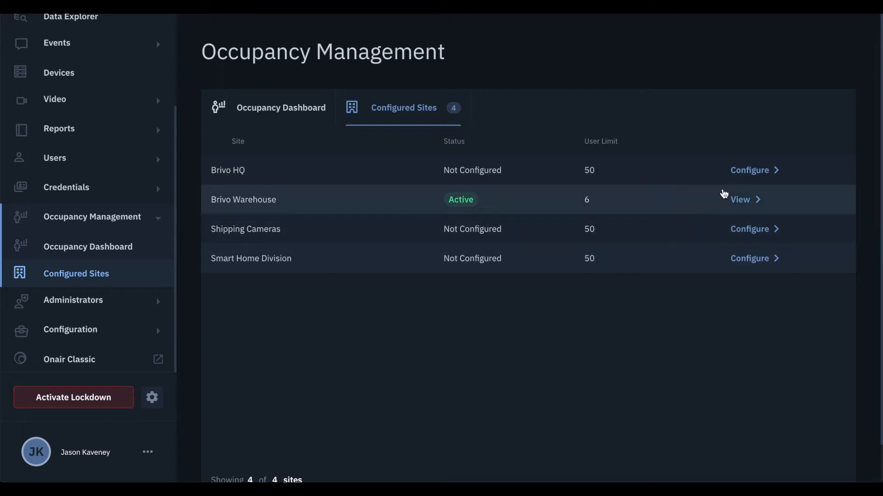
mouse_move(748, 170)
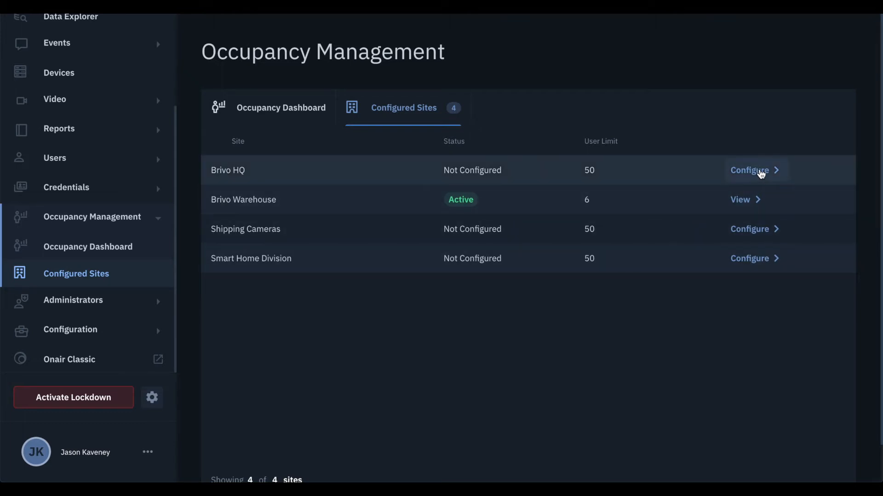
click(749, 170)
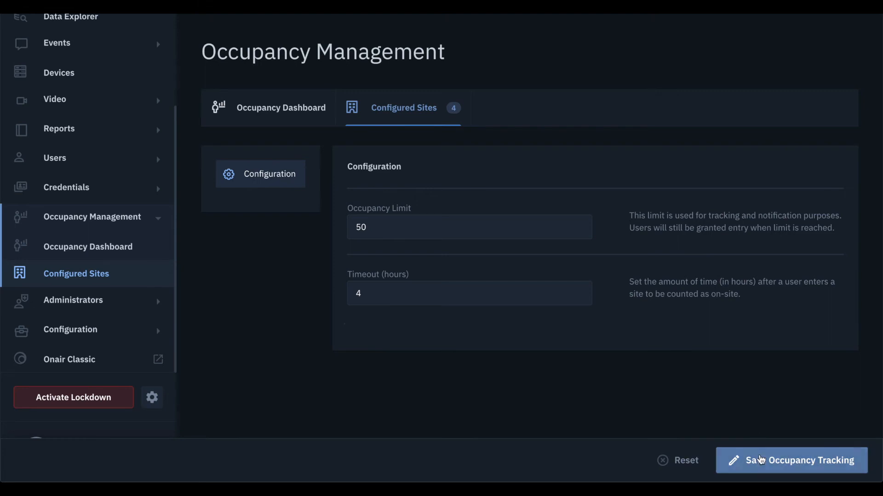
Step: Save occupancy tracking for Brivo HQ with limit 50 and 4-hour timeout
click(791, 461)
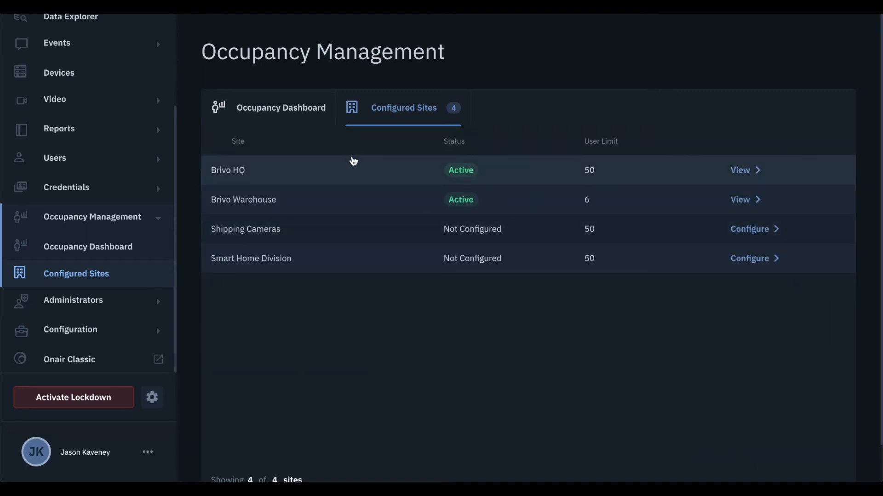
click(280, 107)
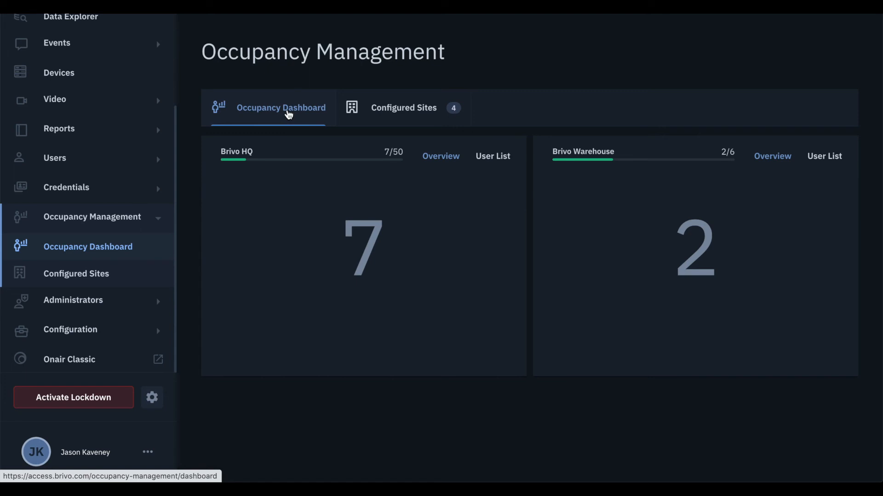
mouse_move(502, 137)
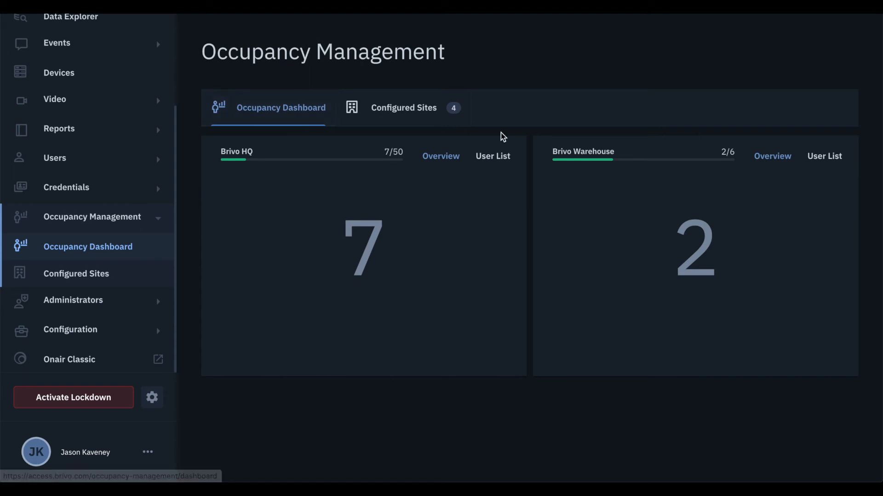
Step: Show the User List of people currently on site at Brivo HQ
click(492, 157)
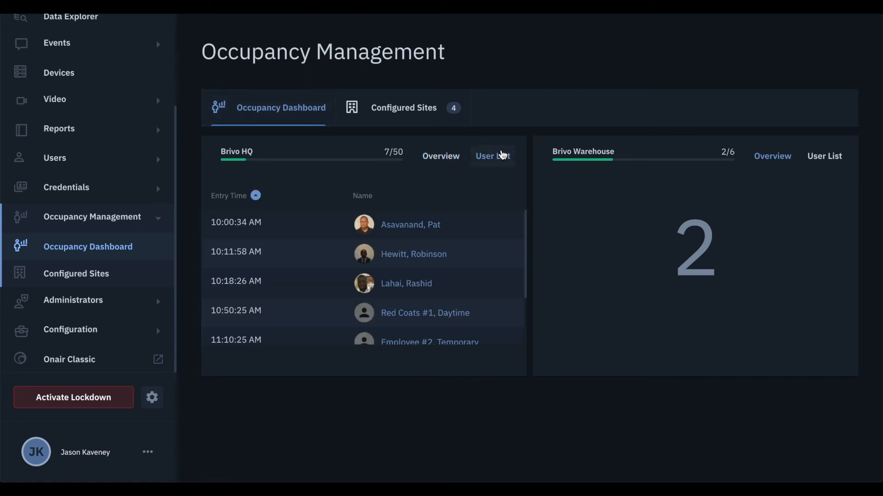